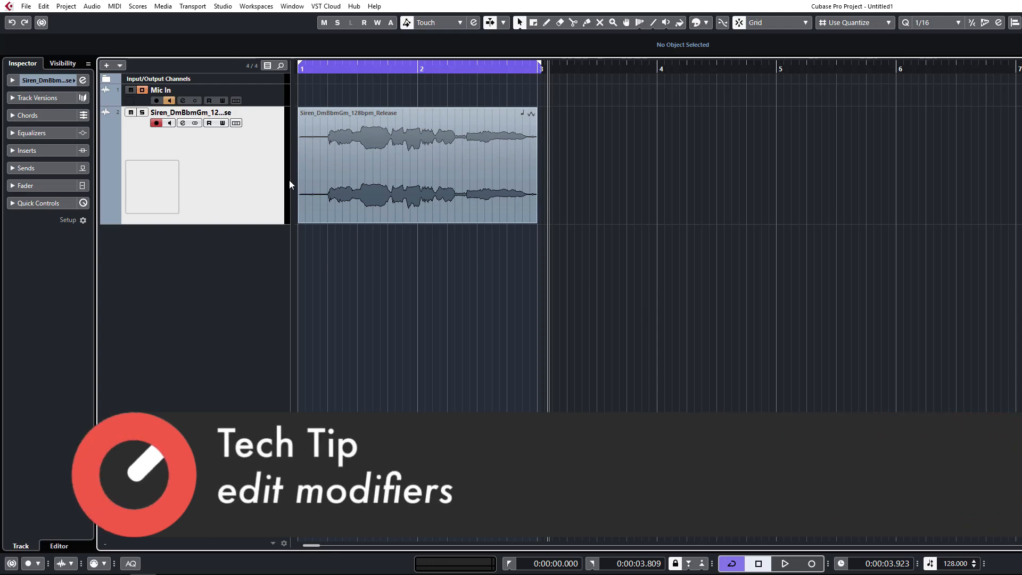
mouse_move(338, 241)
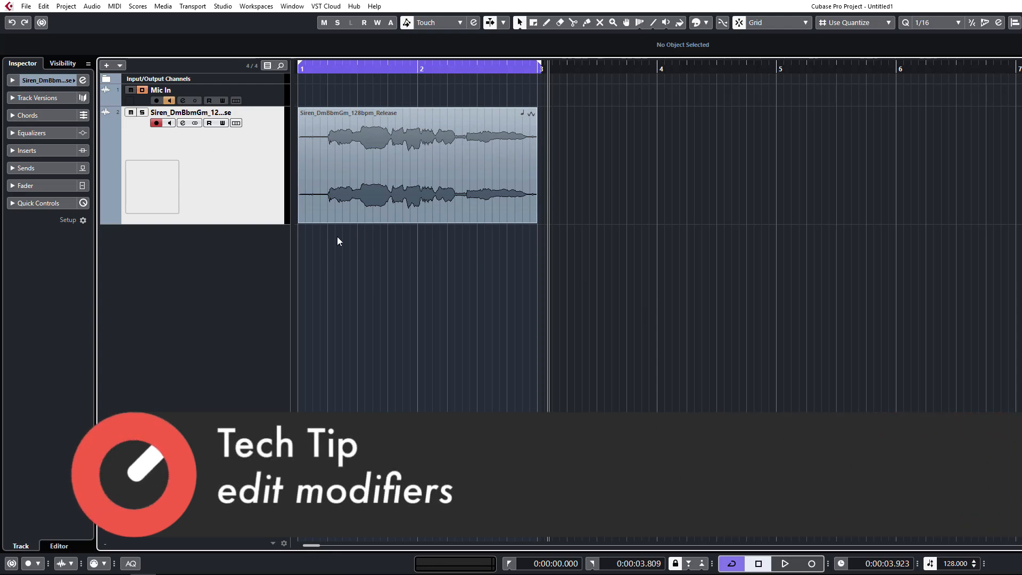
mouse_move(112, 152)
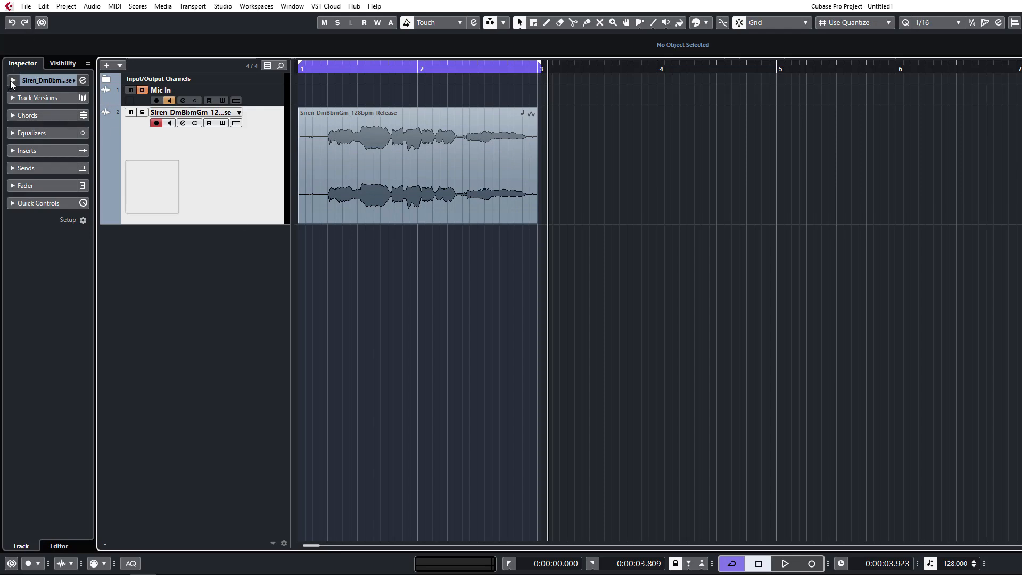
Step: Browse the vocal track's Inspector sections: routing, versions, fader, basic settings, chords and equalizer
click(11, 81)
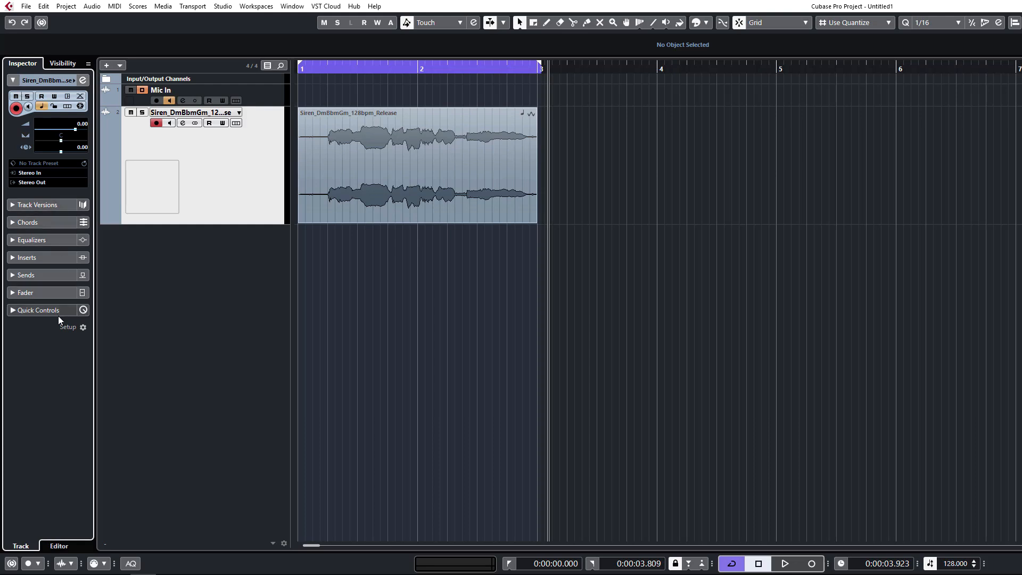
click(38, 205)
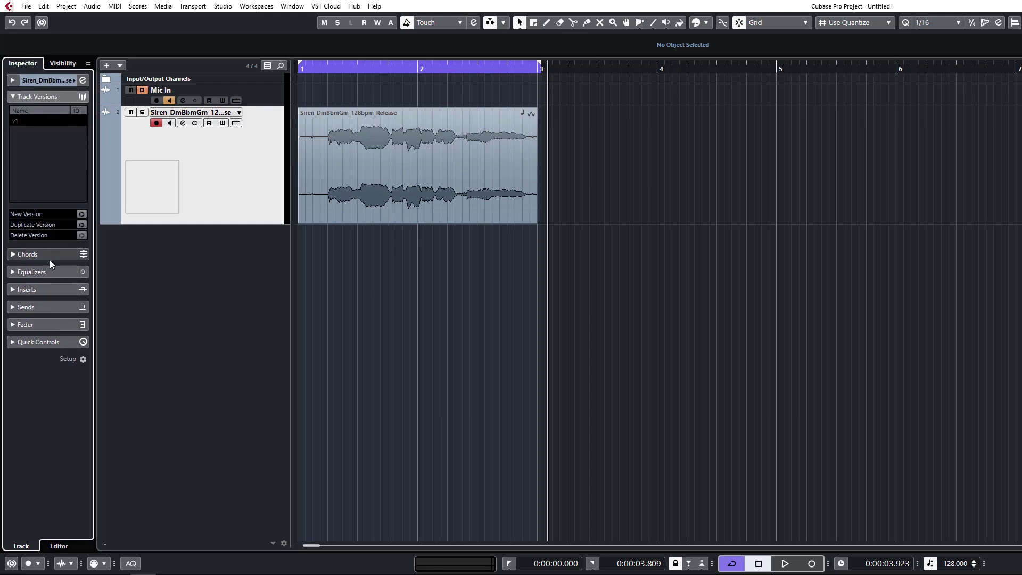
click(26, 324)
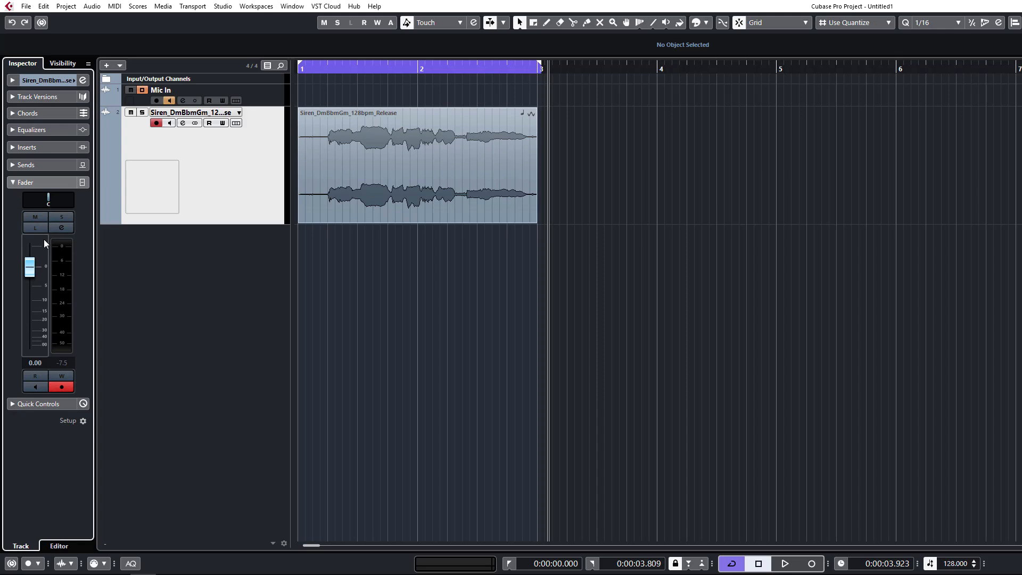
click(25, 182)
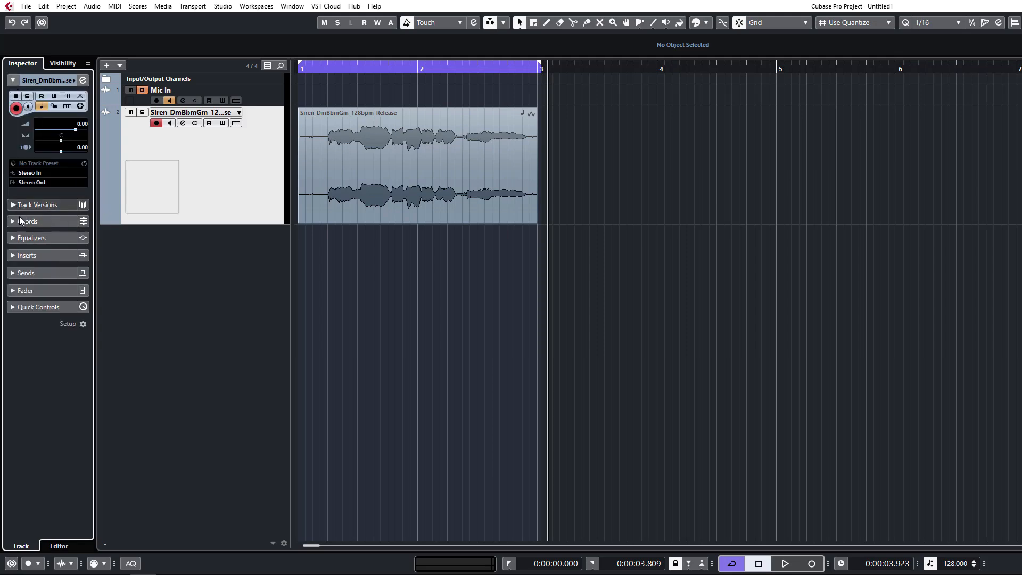
click(29, 221)
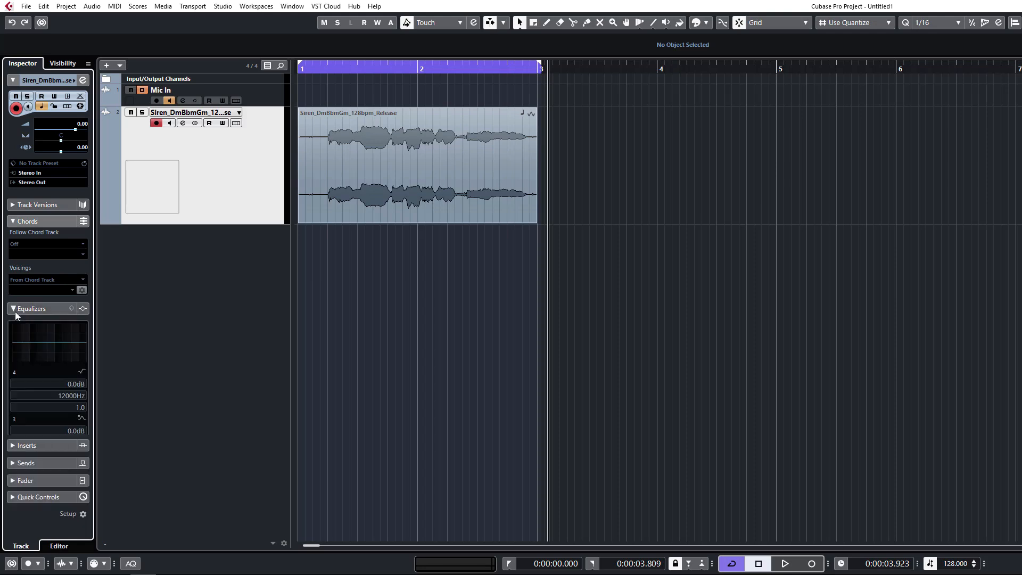
click(12, 308)
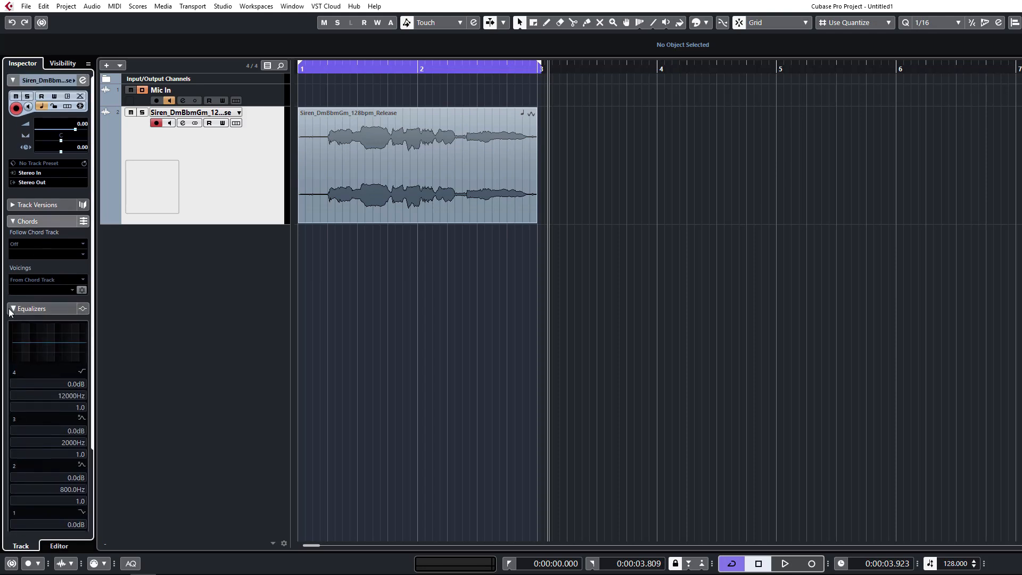
Step: Select the vocal loop event and switch to the Split tool
click(12, 308)
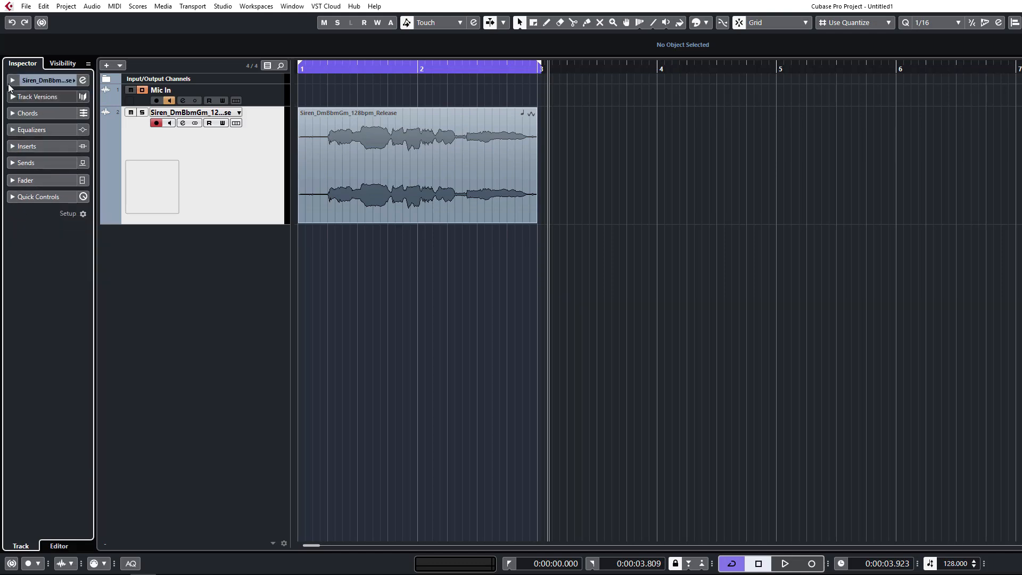
click(415, 163)
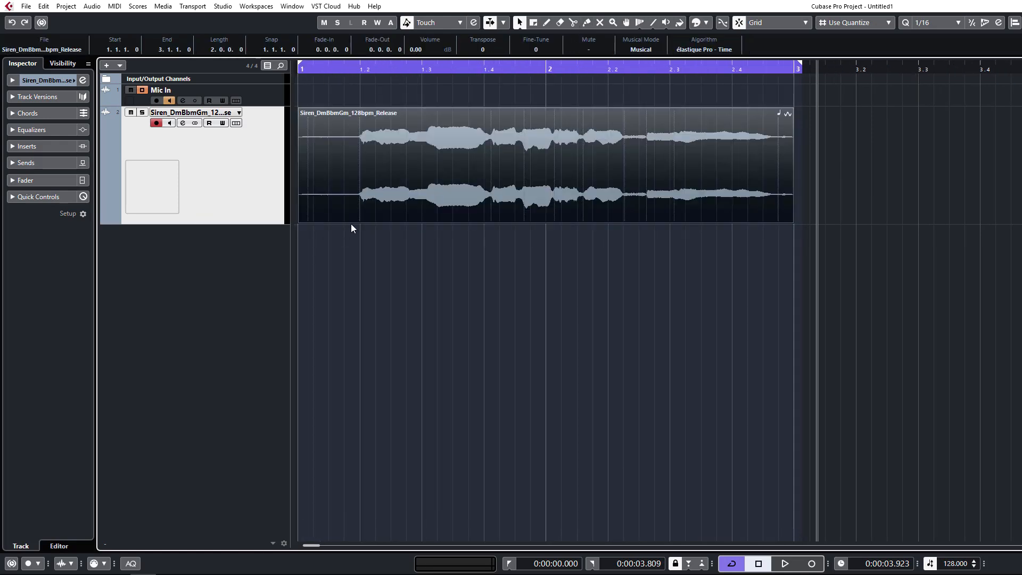
click(412, 241)
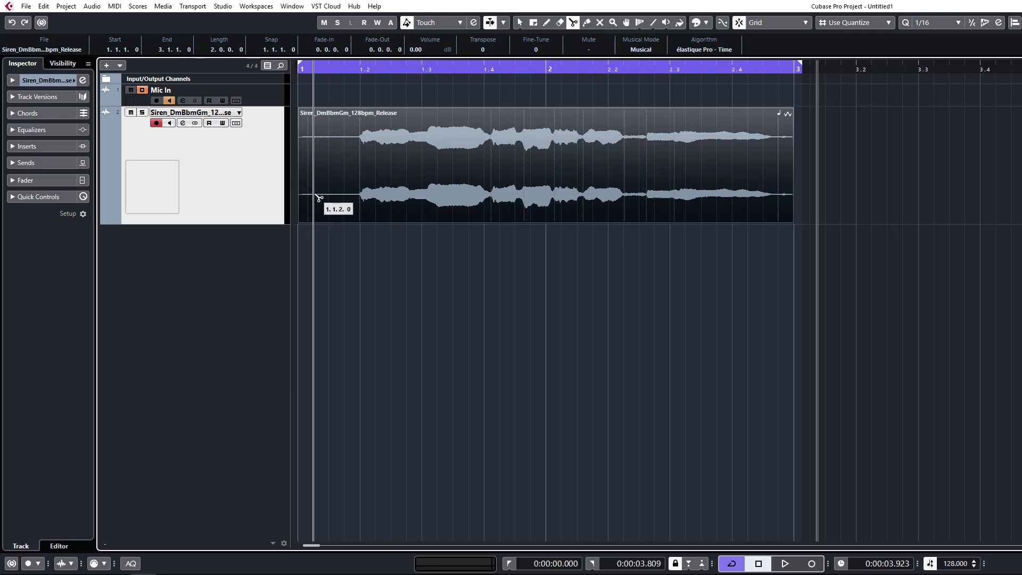
mouse_move(314, 215)
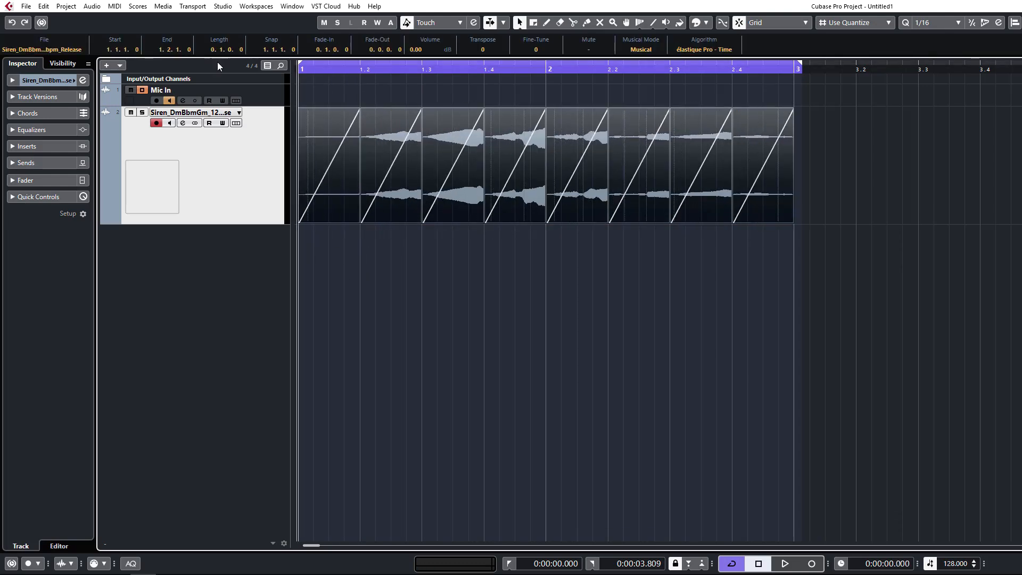
Step: Cut the vocal loop into 16th-note slices with the Split tool
click(329, 163)
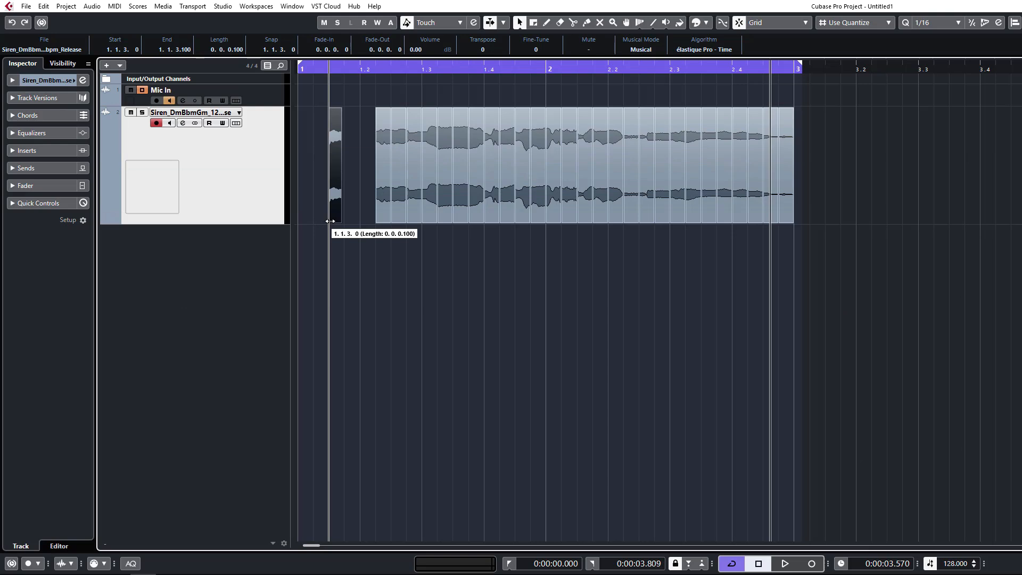
Step: Deselect all slices and select the short slice at 1.1.3 for resizing
click(380, 301)
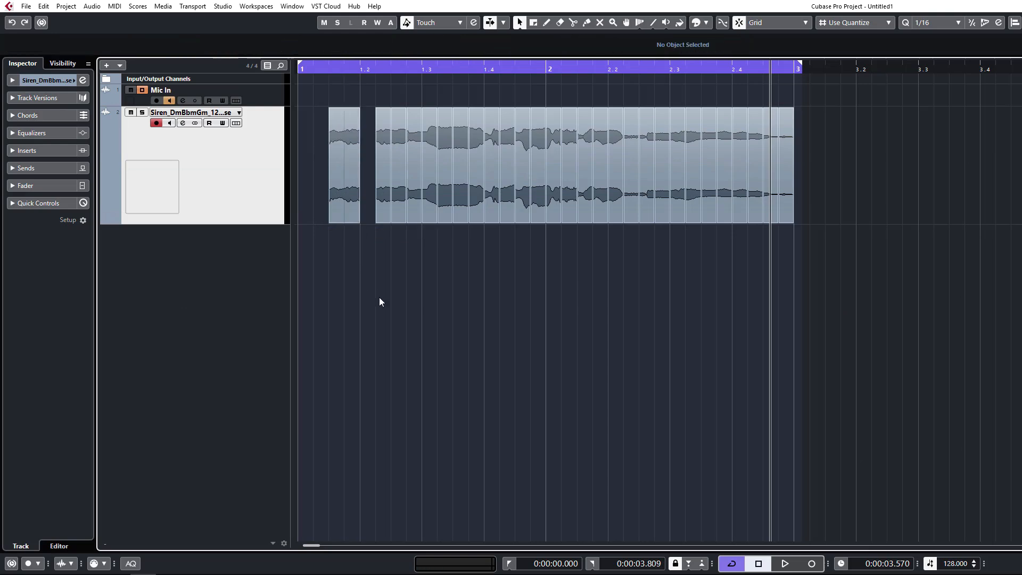
click(344, 163)
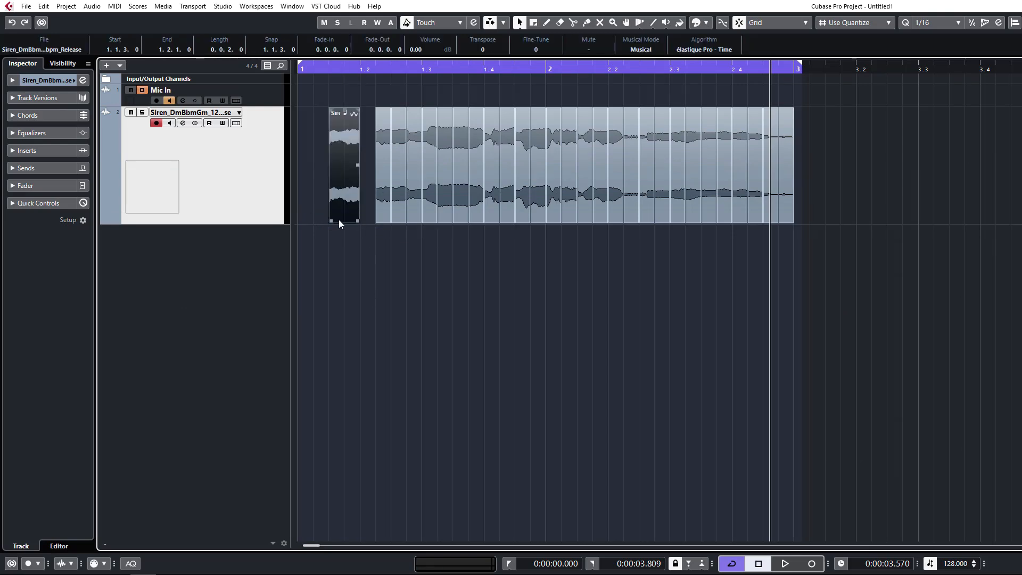
click(823, 250)
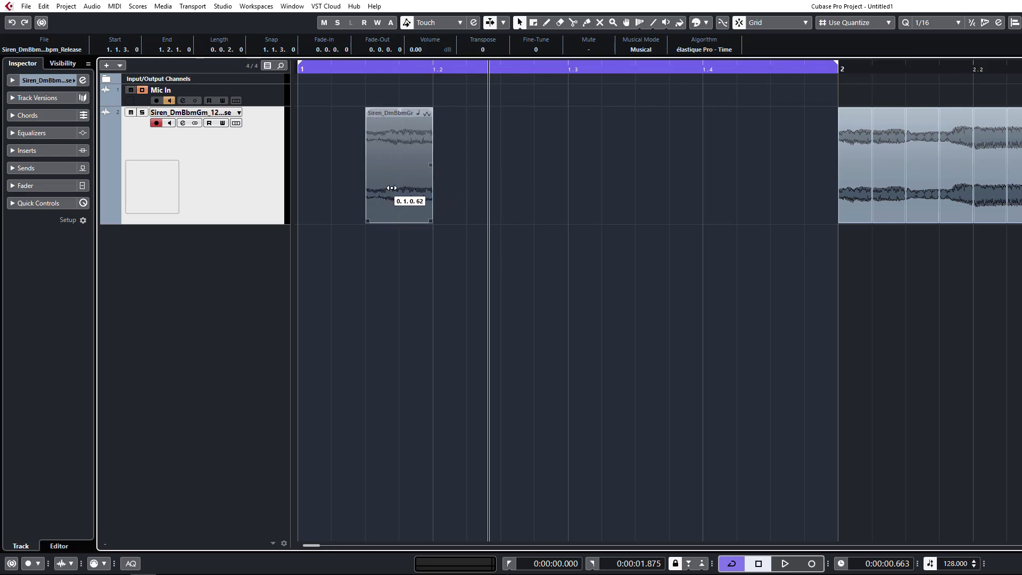
Step: Slip the audio inside the short slice and move another slice to a new spot in bar 1
drag(391, 188, 374, 195)
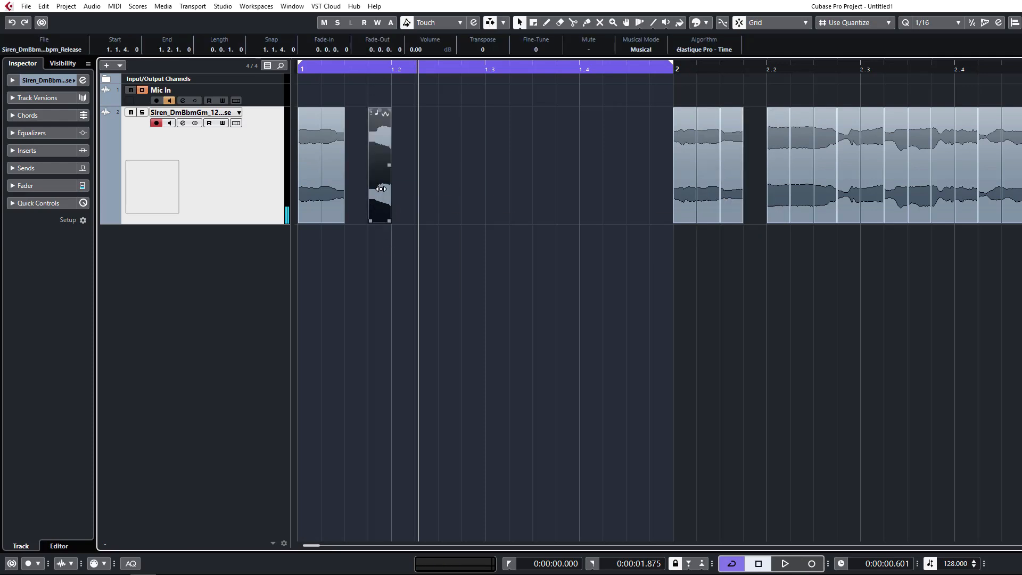
click(784, 563)
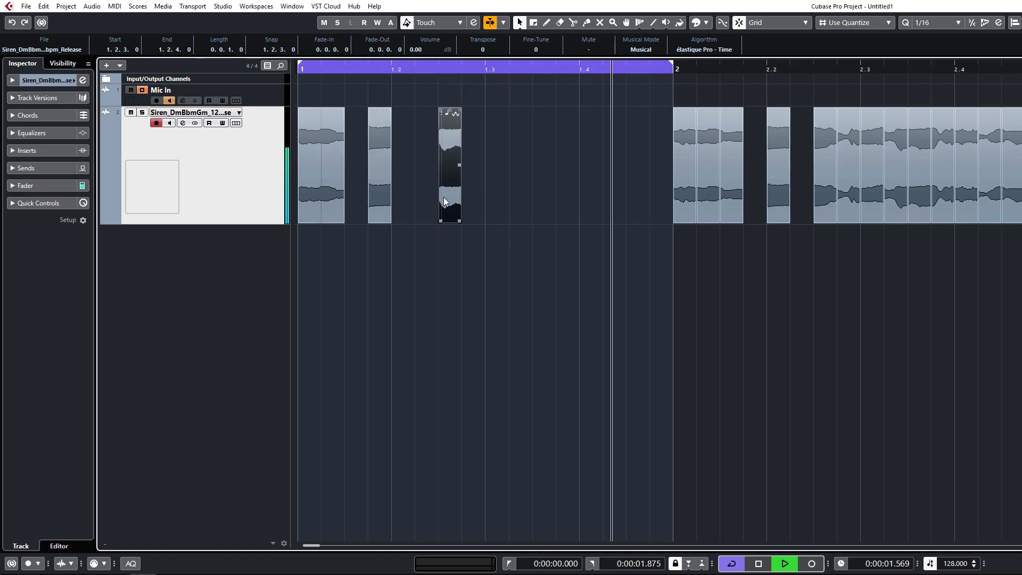
drag(450, 163, 854, 163)
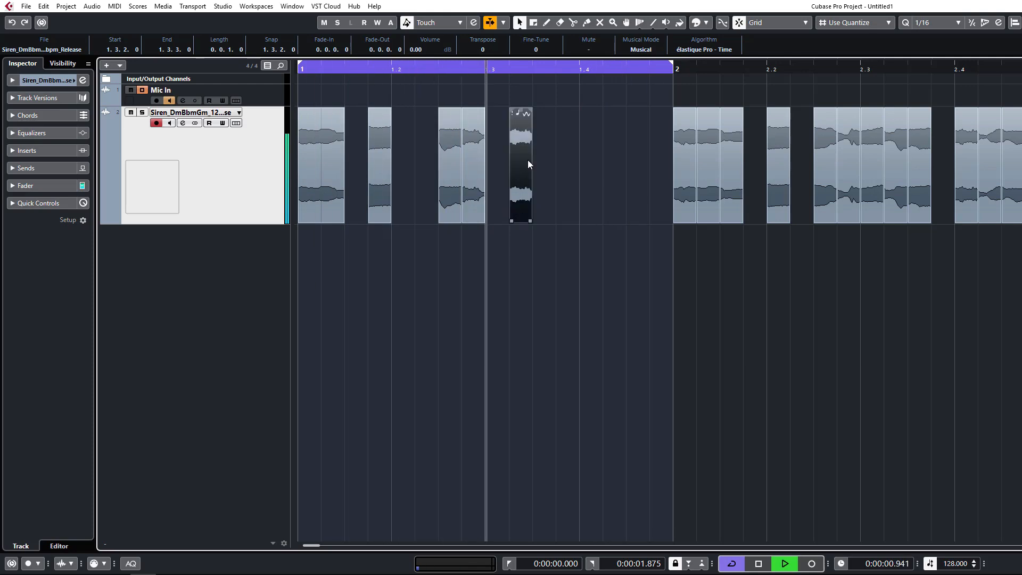
Step: Rearrange further slices and add short fade-outs to the bar 1 slices
click(722, 383)
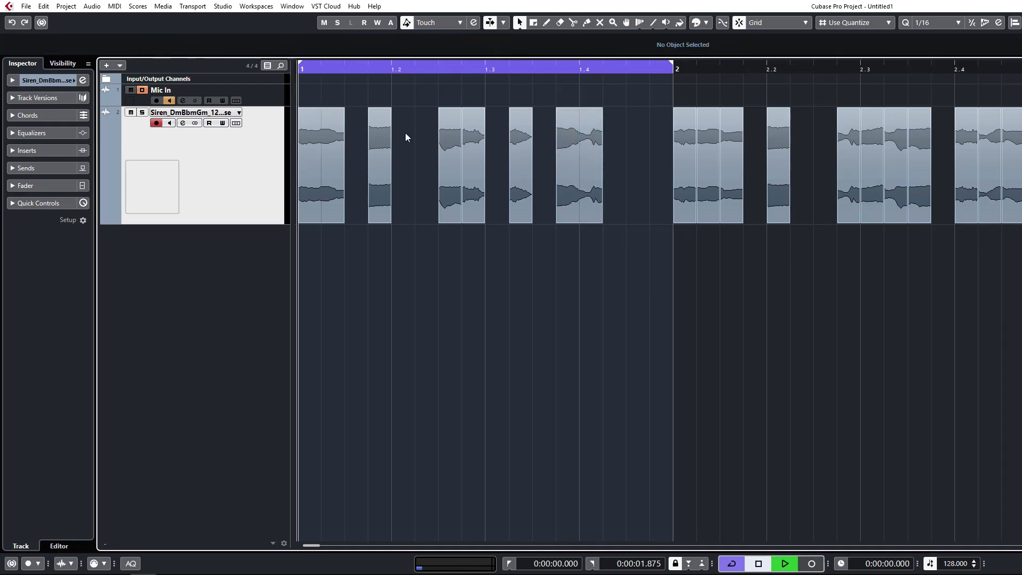
click(579, 163)
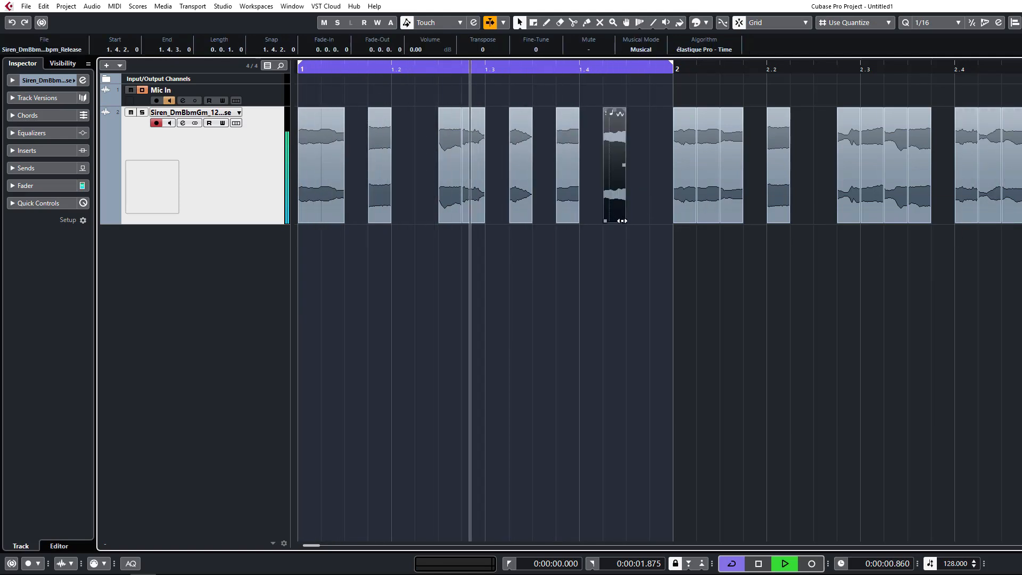
click(532, 254)
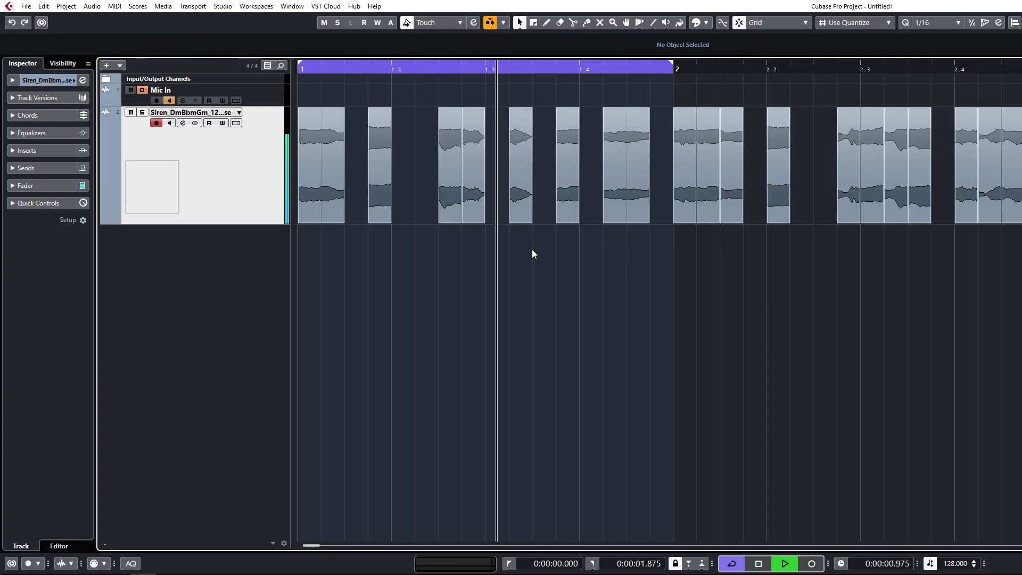
click(626, 163)
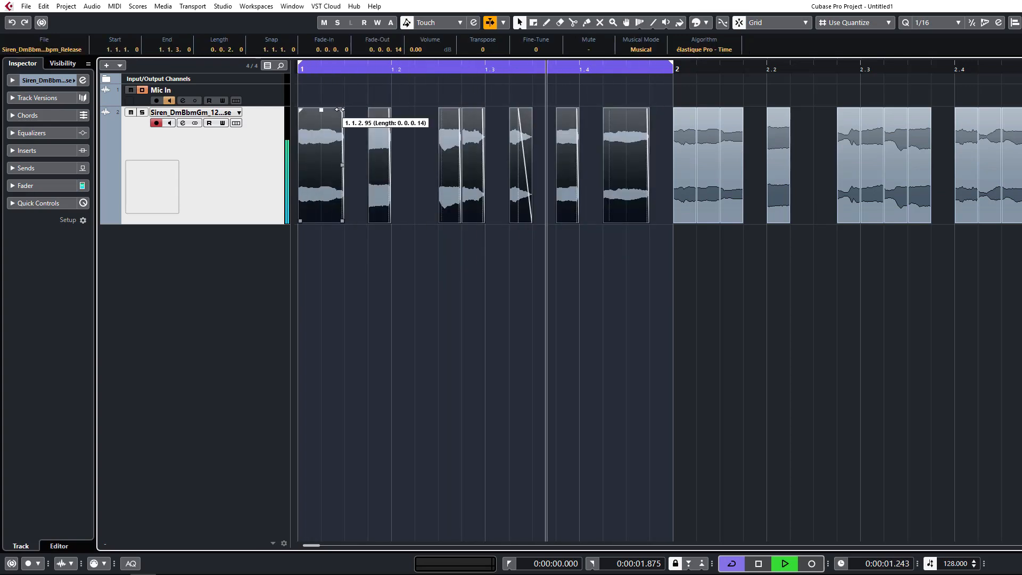
click(409, 262)
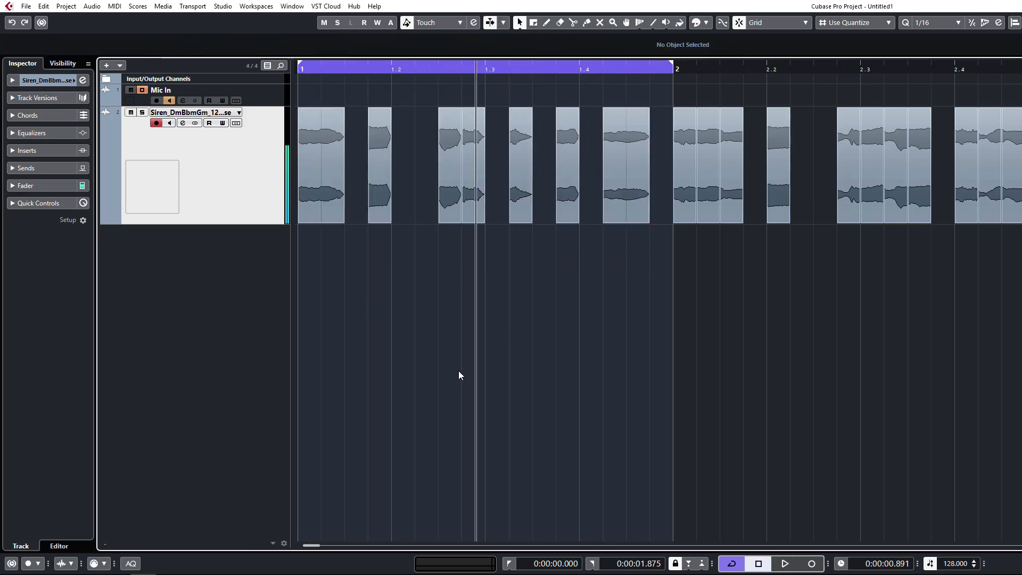
Step: Load EchoBoy Jr. into the Siren track's first insert slot and show its panel
click(624, 163)
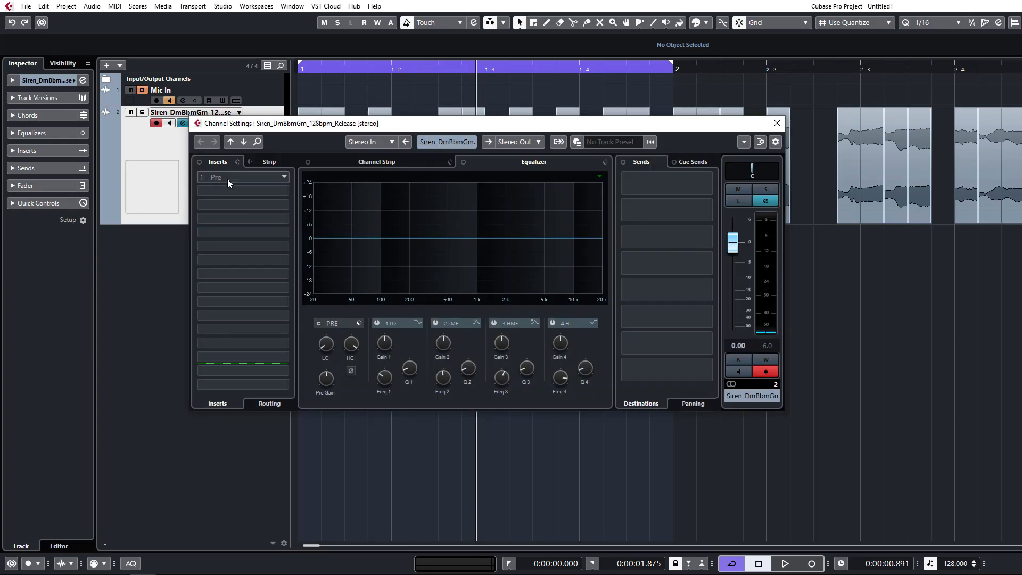
click(241, 177)
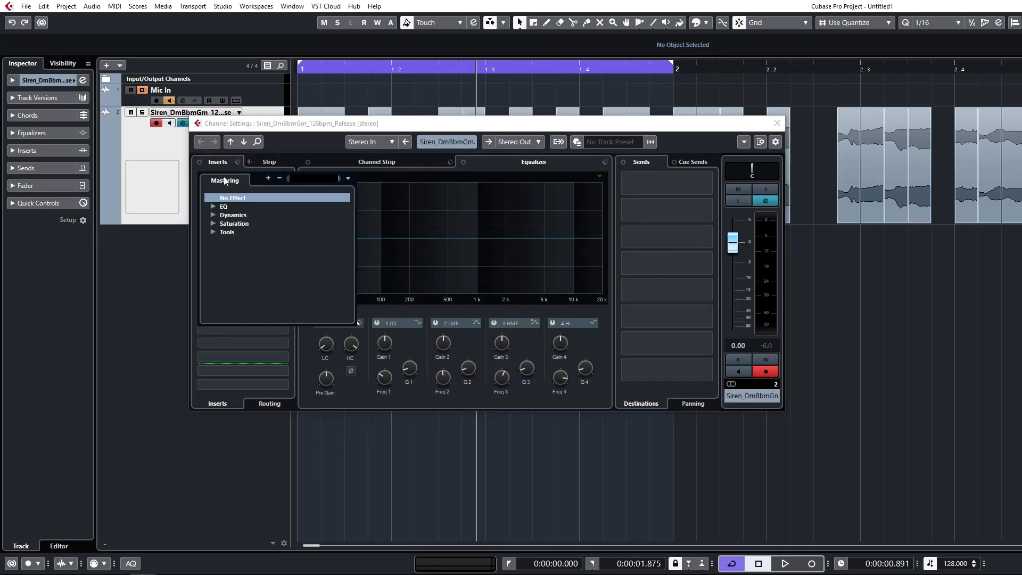
text(echo)
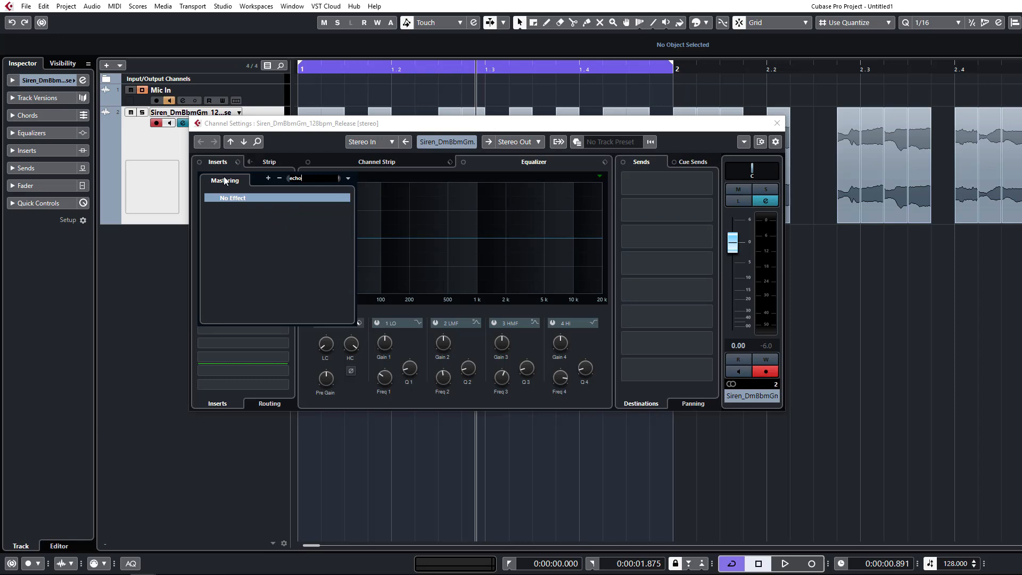
click(348, 177)
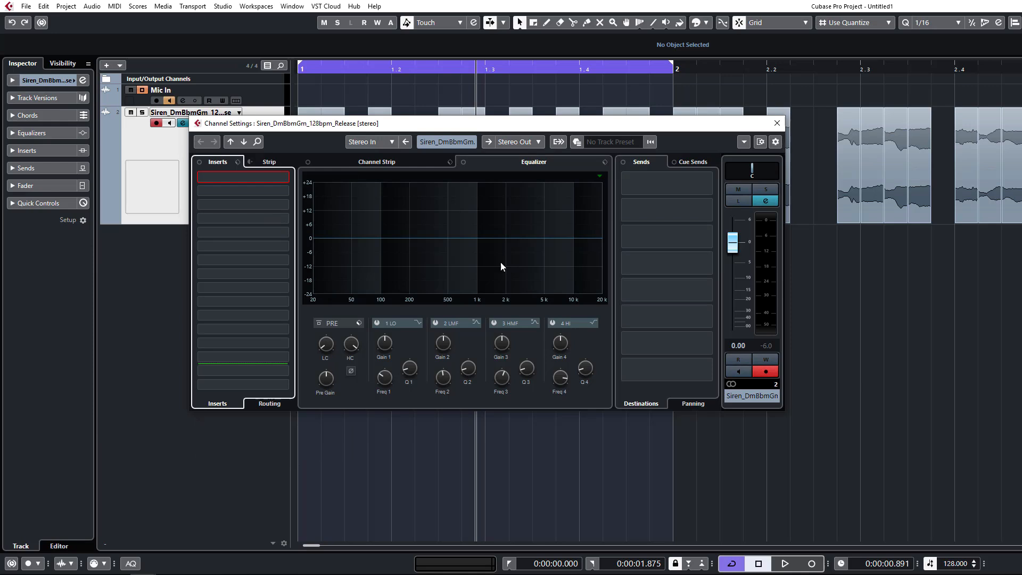
click(243, 177)
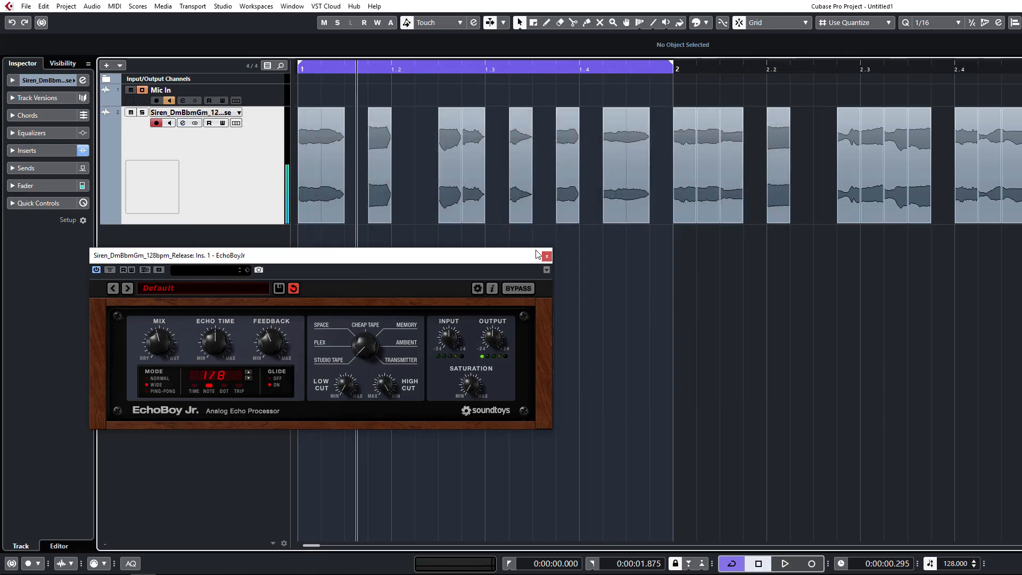
Step: Close EchoBoy, then bounce bar 1's slices, replacing them with one event
click(545, 255)
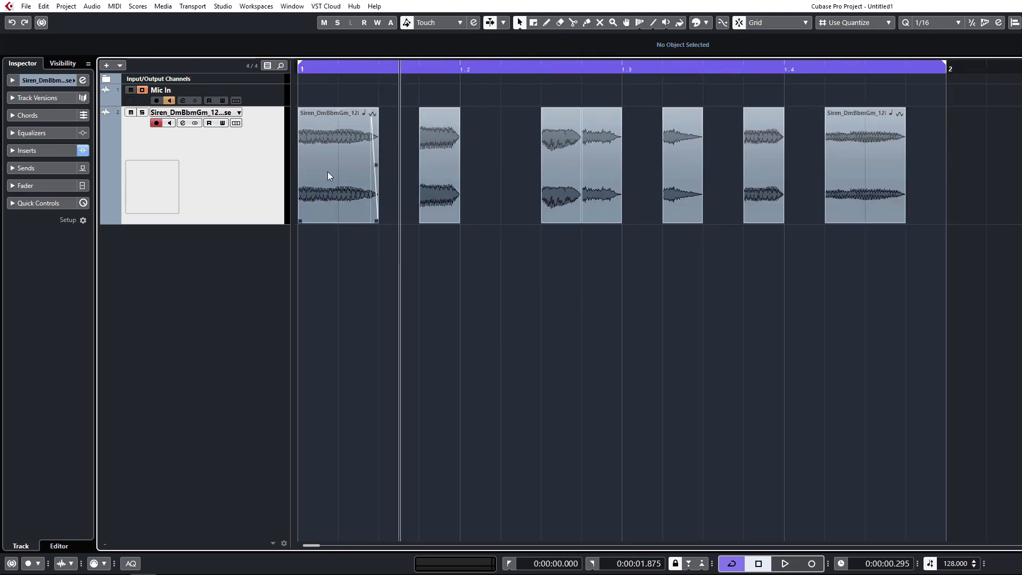
click(440, 163)
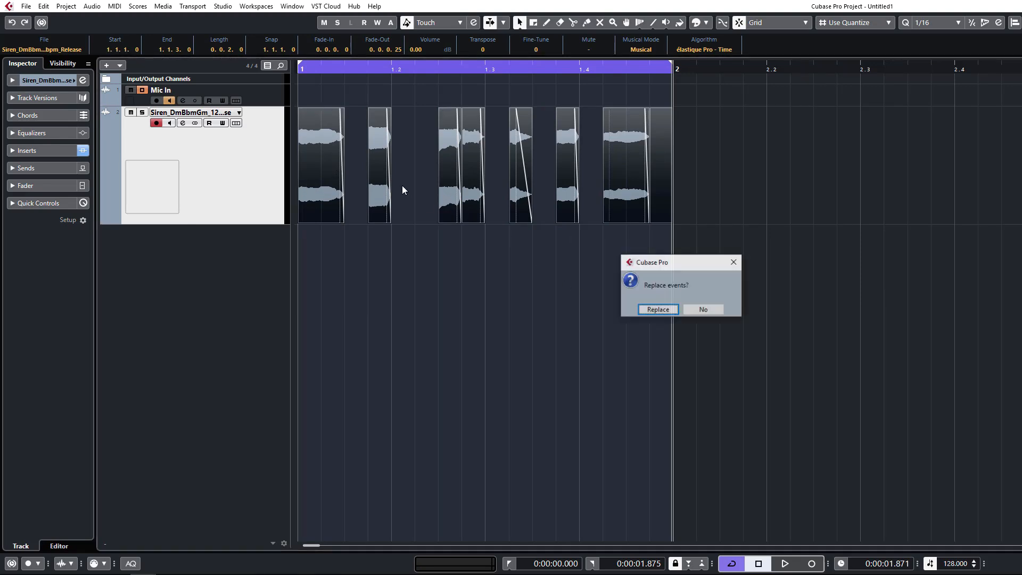
click(656, 309)
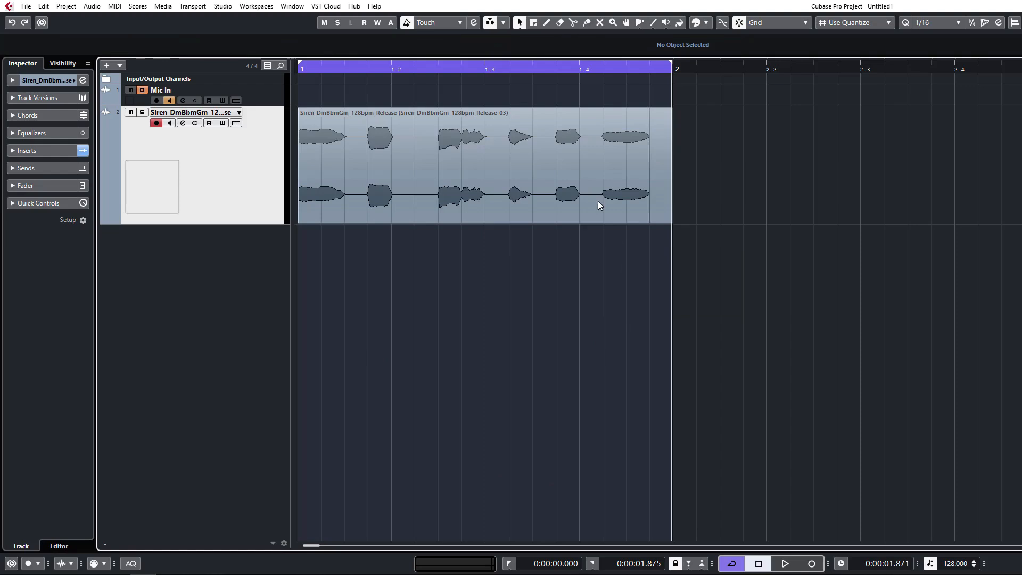